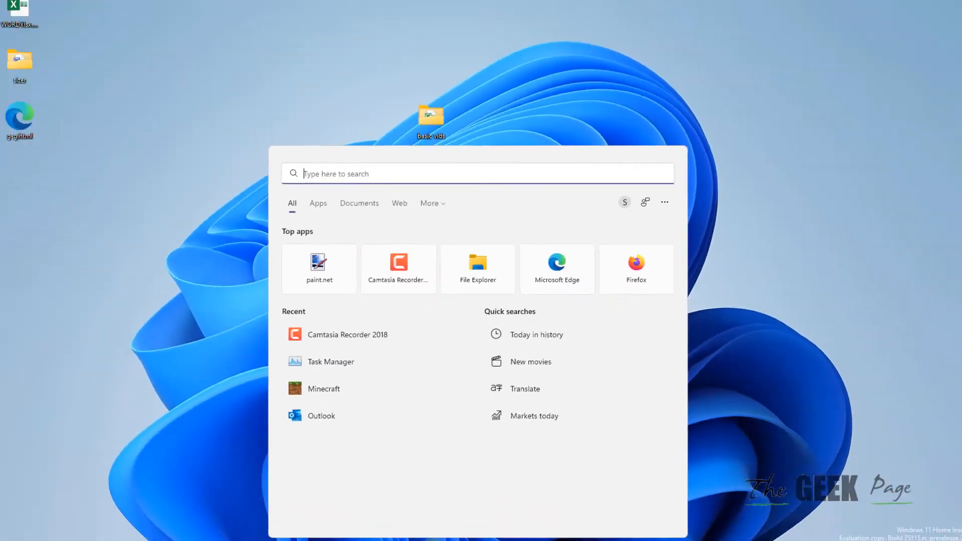
# Search Start for 'sysdm' and launch System Properties (sysdm.cpl).
pyautogui.write('system Information')
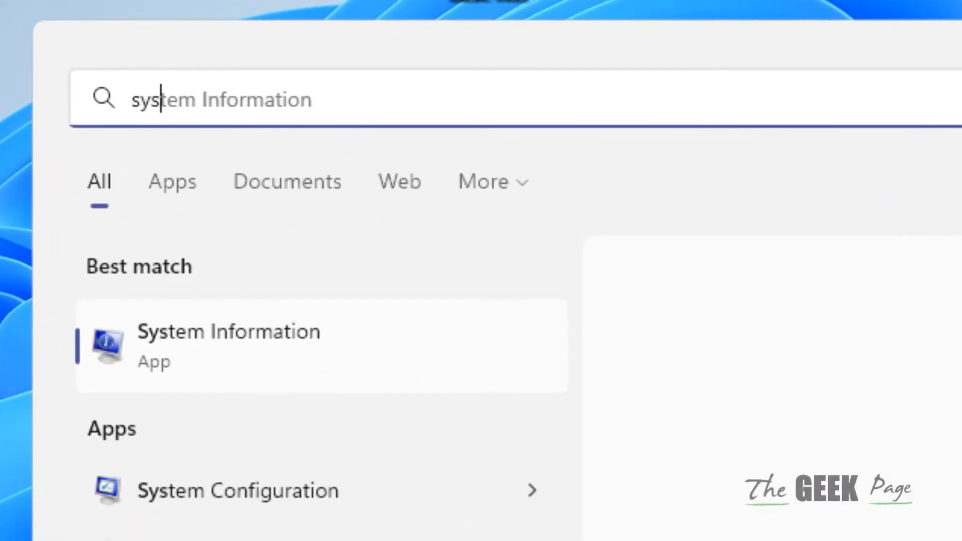
pyautogui.write('sysdm')
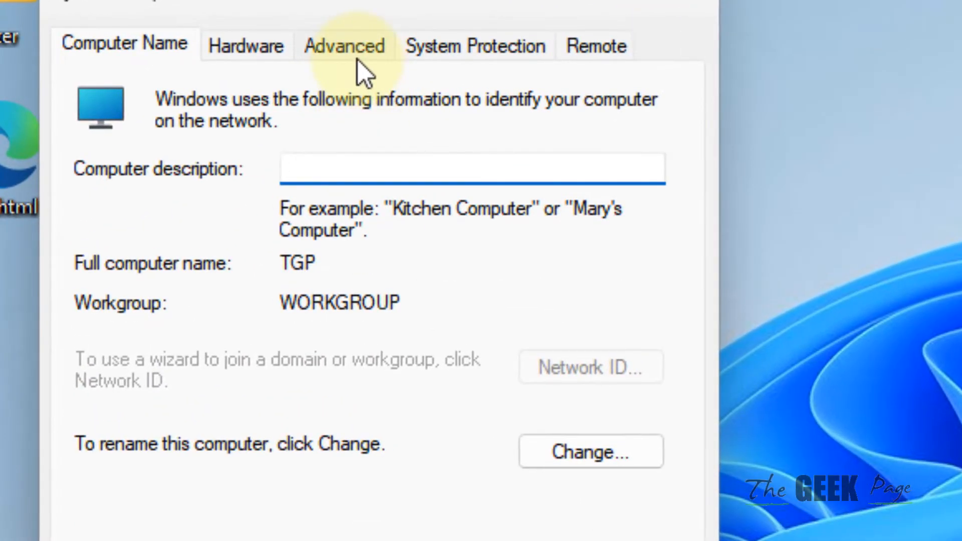
# Reach the Advanced page of Performance Options showing the 2432 MB paging file.
pyautogui.click(344, 45)
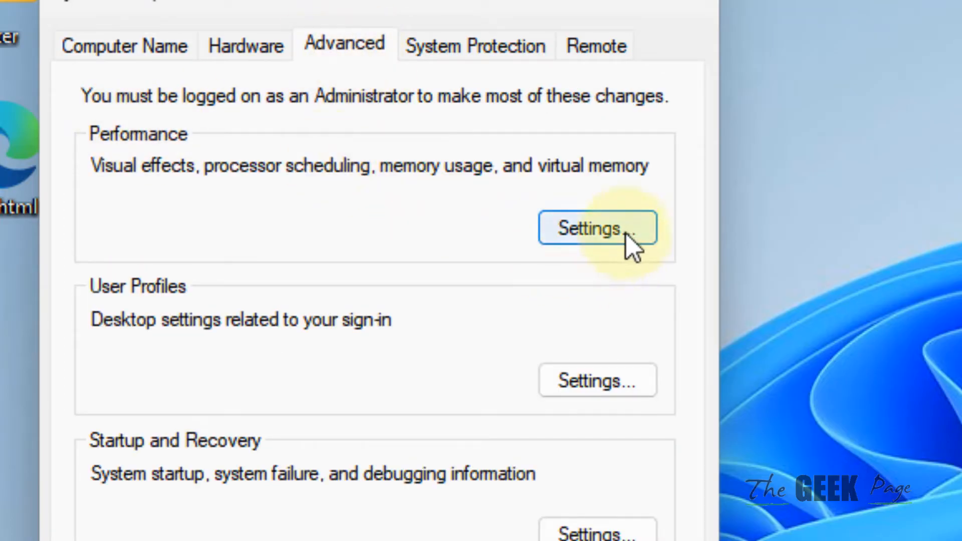
pyautogui.click(596, 227)
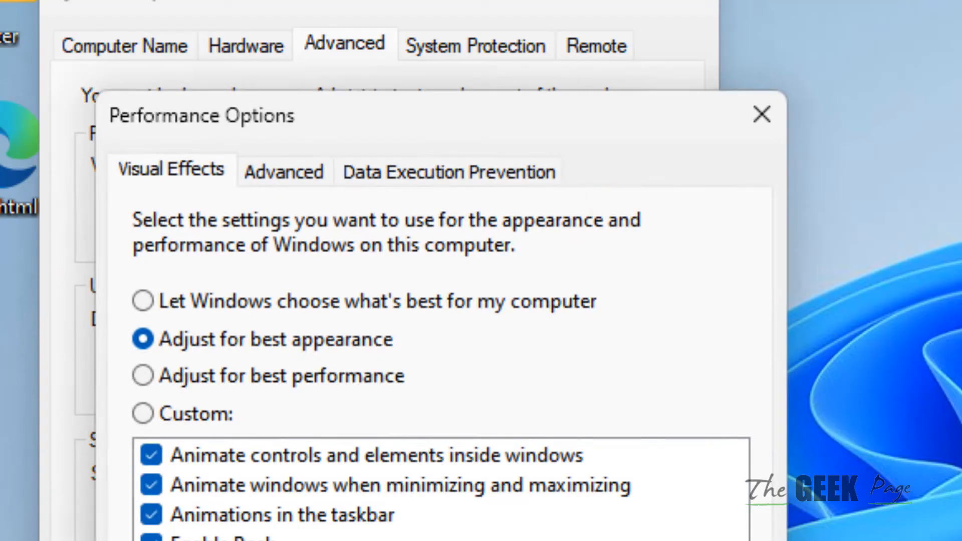
pyautogui.moveTo(301, 197)
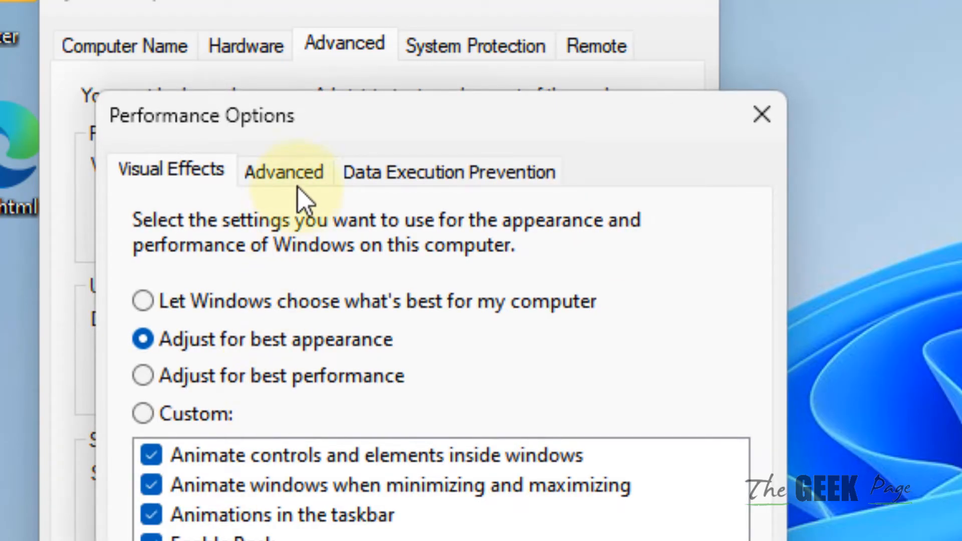
pyautogui.click(283, 172)
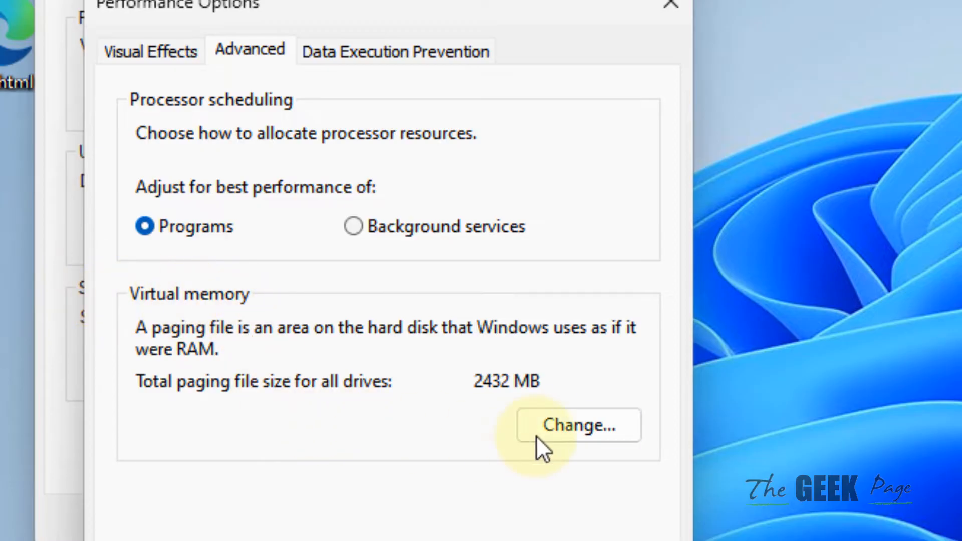
# In Virtual Memory, disable automatic paging file management and choose Custom size for C:.
pyautogui.click(577, 425)
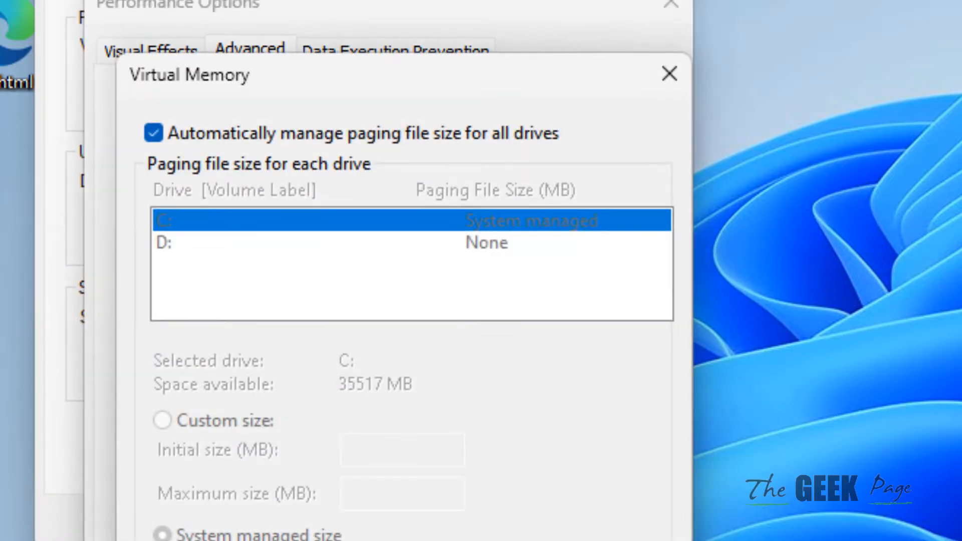
pyautogui.click(152, 132)
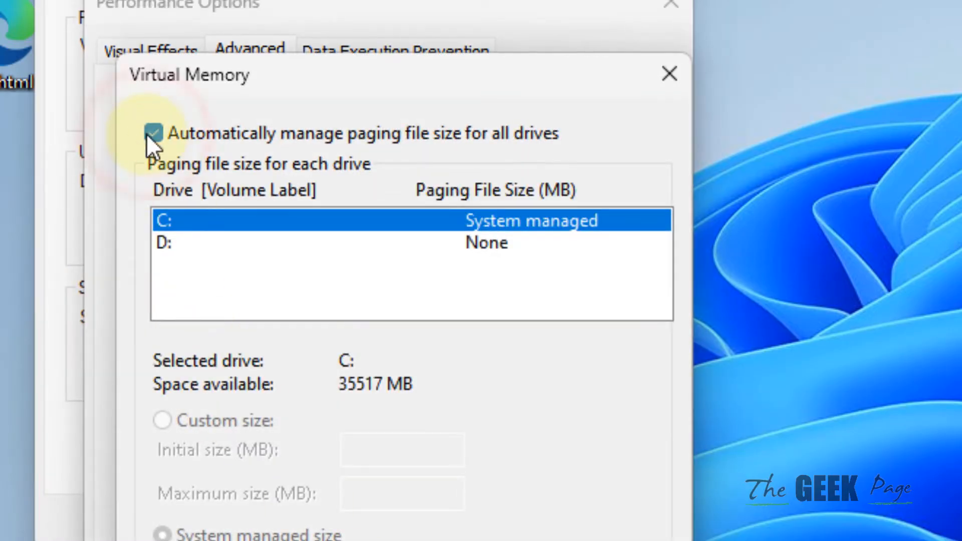
pyautogui.click(152, 134)
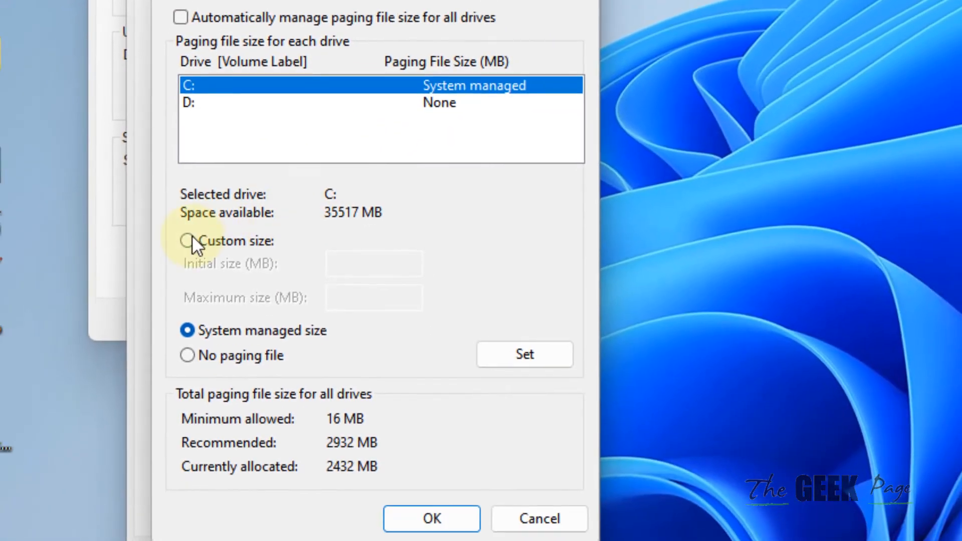
pyautogui.click(188, 241)
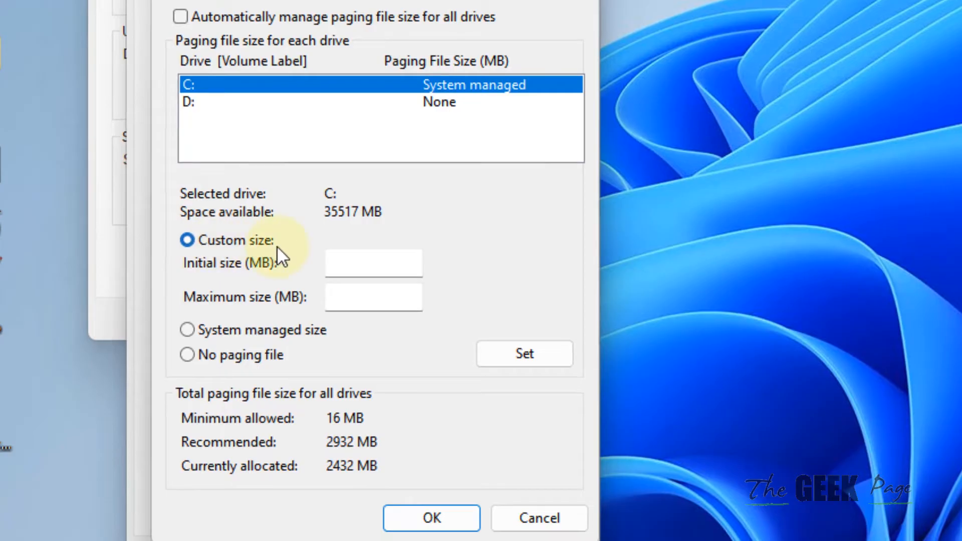
pyautogui.scroll(-3)
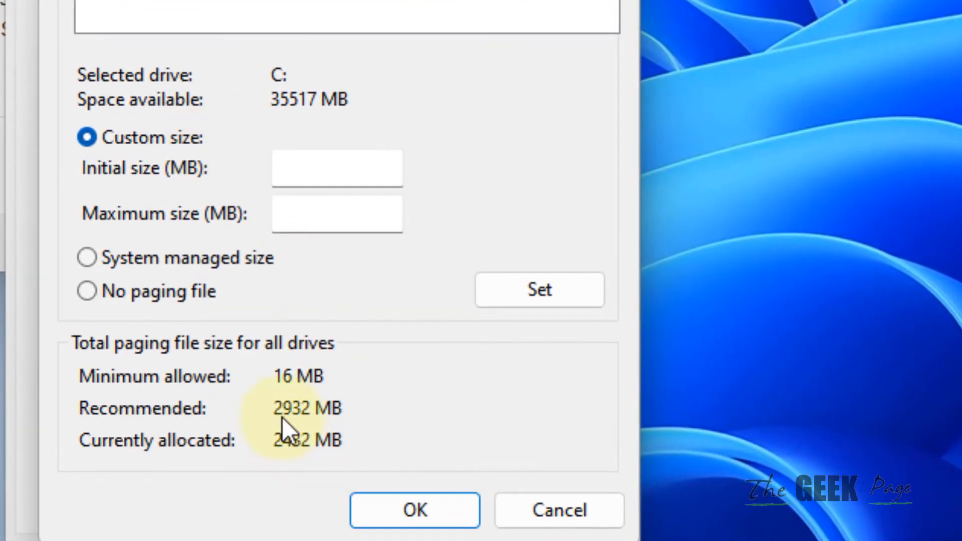
pyautogui.moveTo(331, 422)
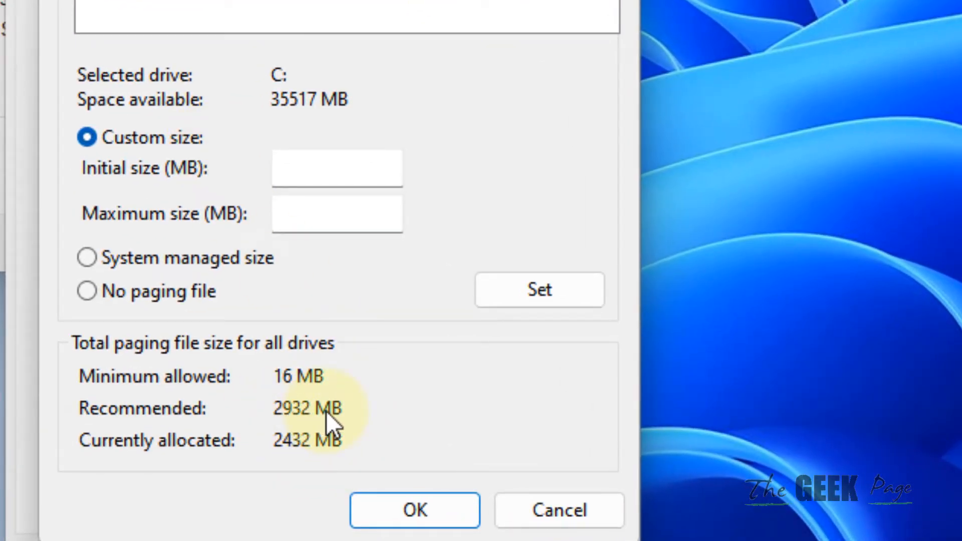
pyautogui.moveTo(332, 430)
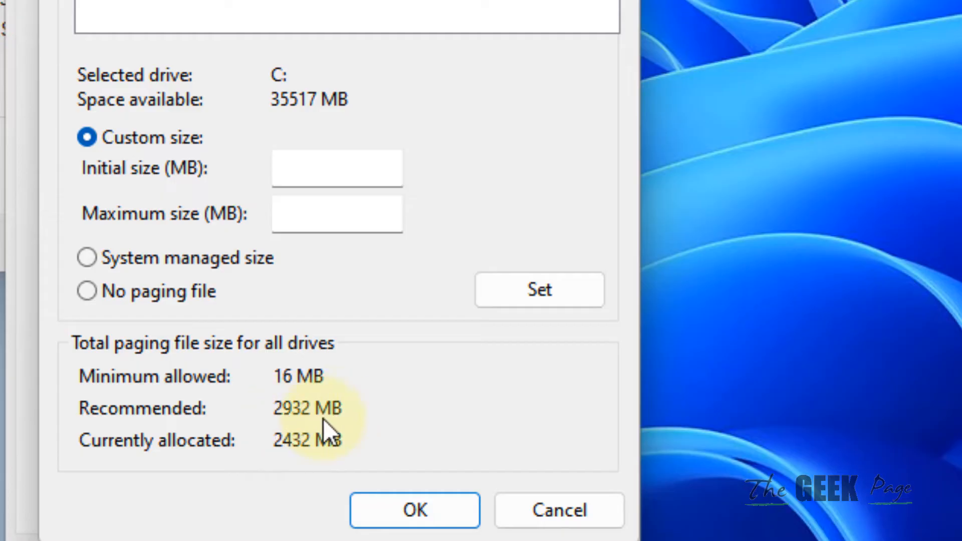
pyautogui.moveTo(309, 430)
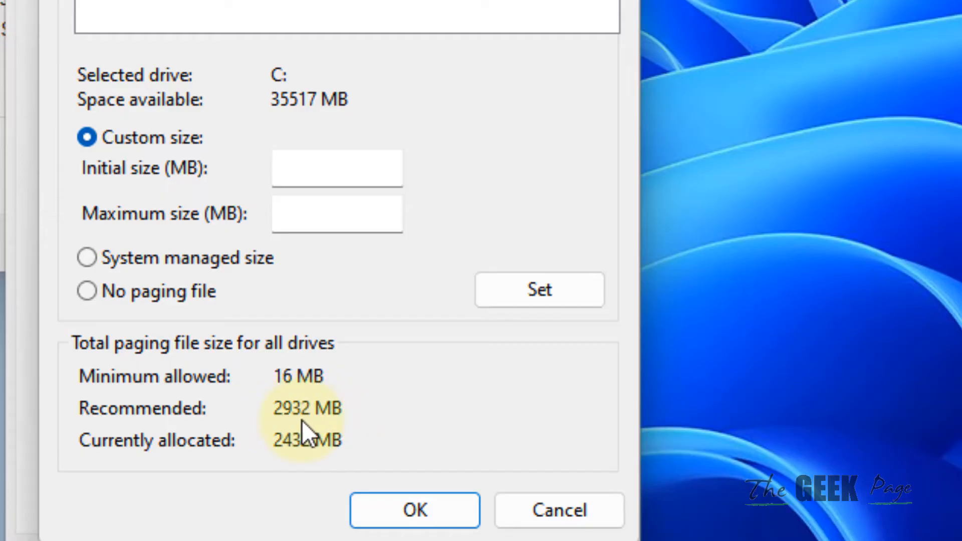
pyautogui.moveTo(297, 430)
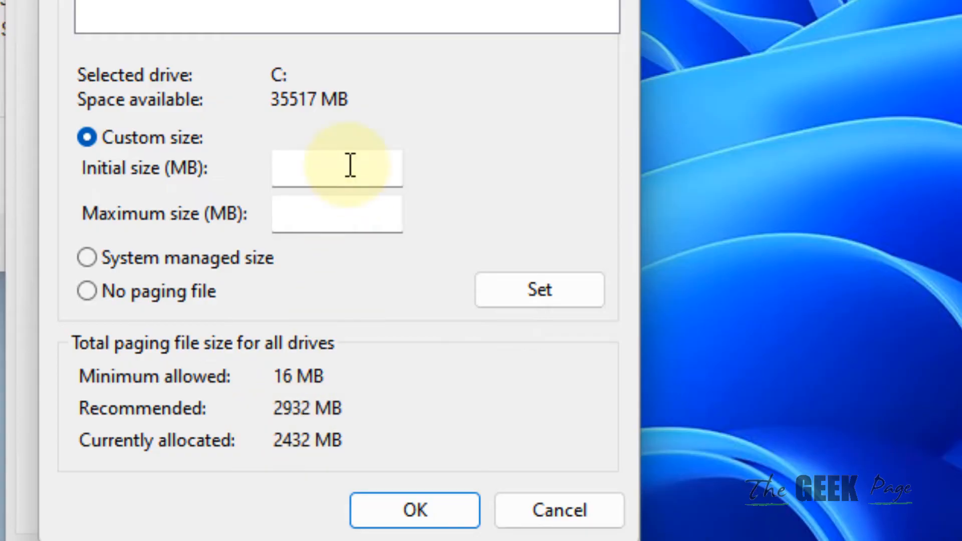
# Set C:'s initial and maximum paging file sizes to 2932 MB and confirm.
pyautogui.write('293')
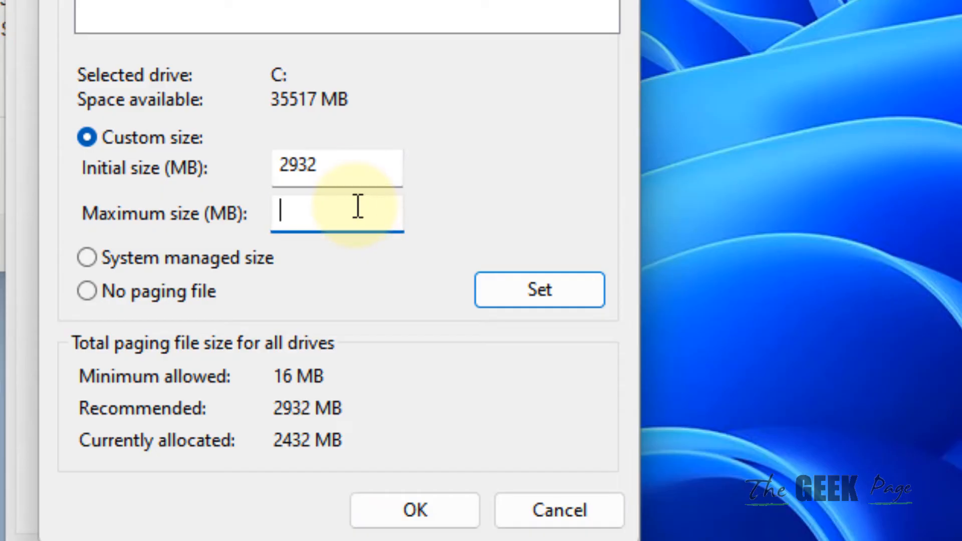
pyautogui.write('2932')
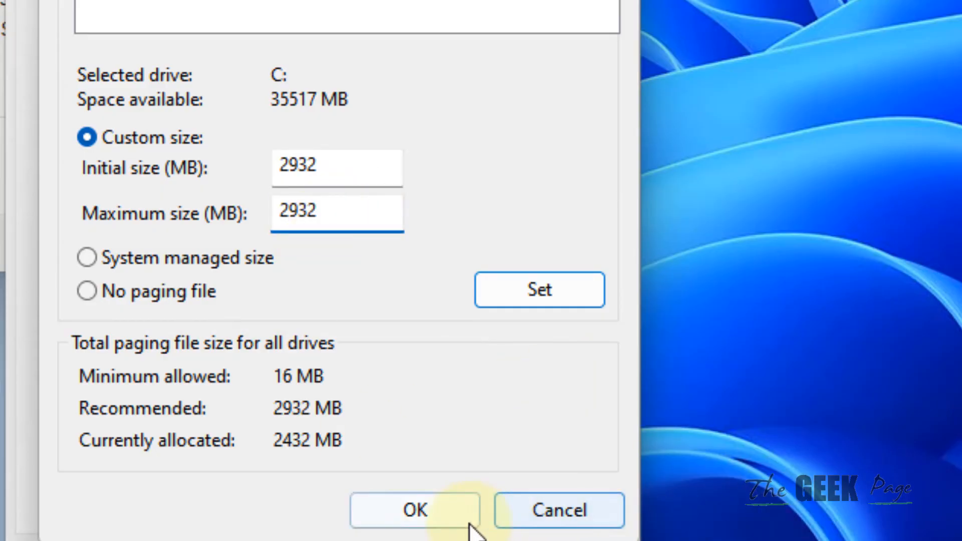
pyautogui.click(415, 510)
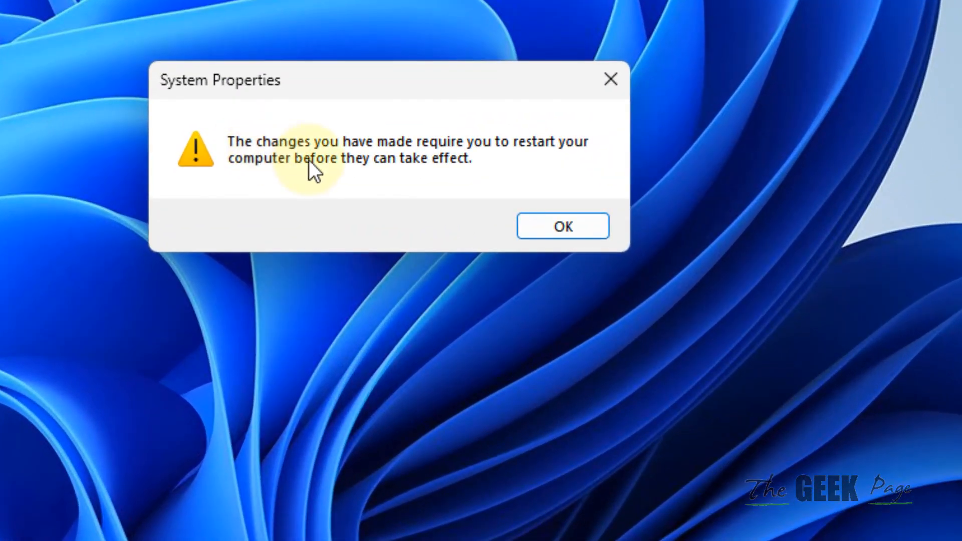
pyautogui.moveTo(656, 234)
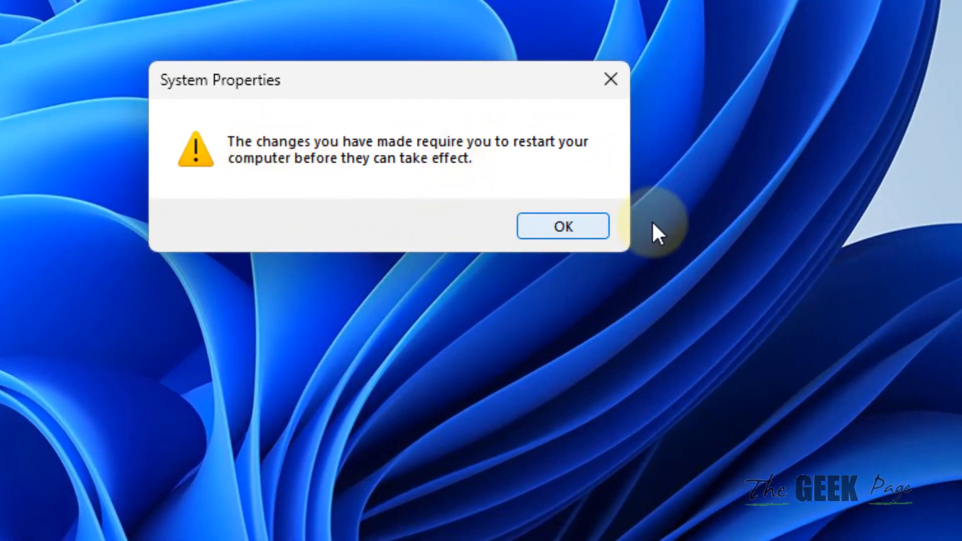
pyautogui.moveTo(843, 154)
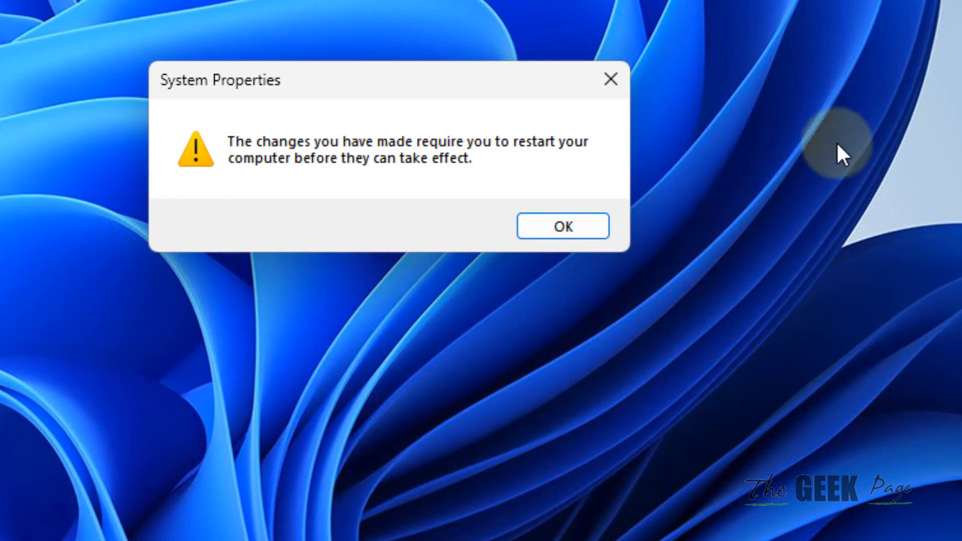